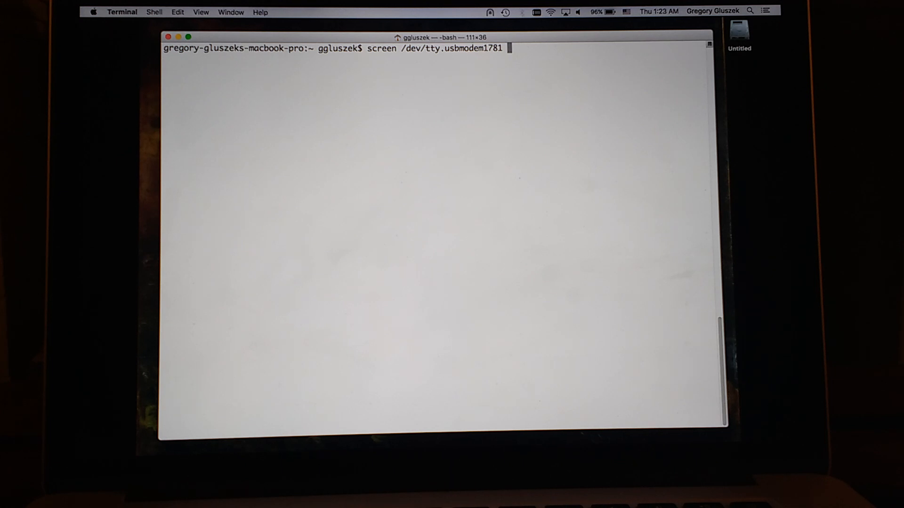
- Run screen /dev/tty.usbmodem1781 to connect to the controller's serial debug shell
key("Return")
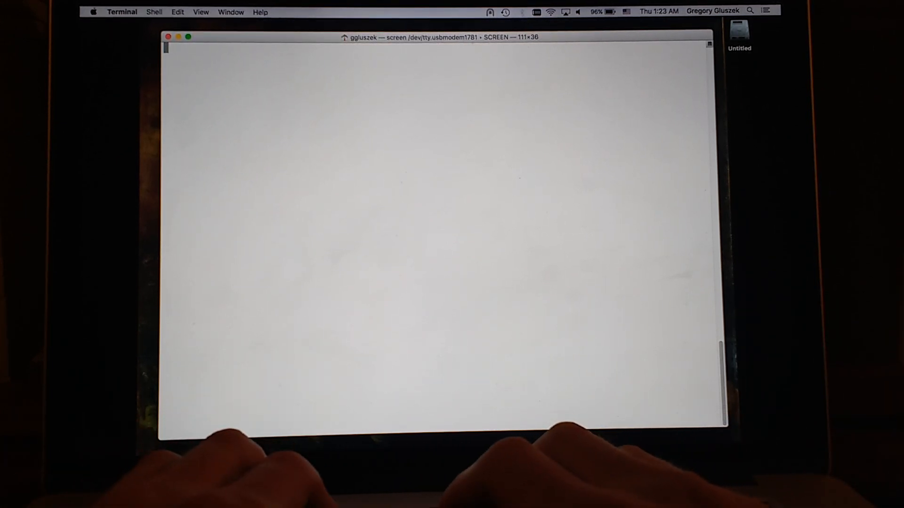
- Run help in the controller shell to list its available commands
type("help")
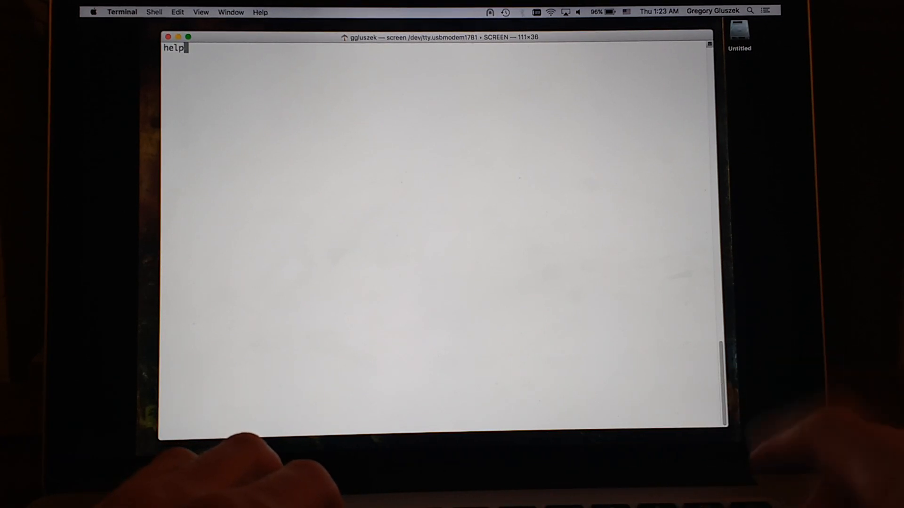
key("Return")
type("buttons")
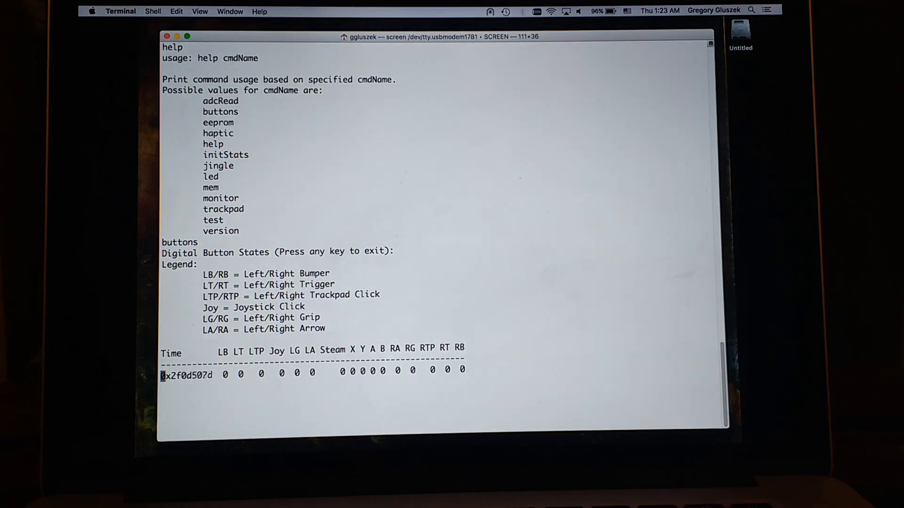
- Run adcRead to show the raw ADC values for the triggers and joystick
type("adcRead")
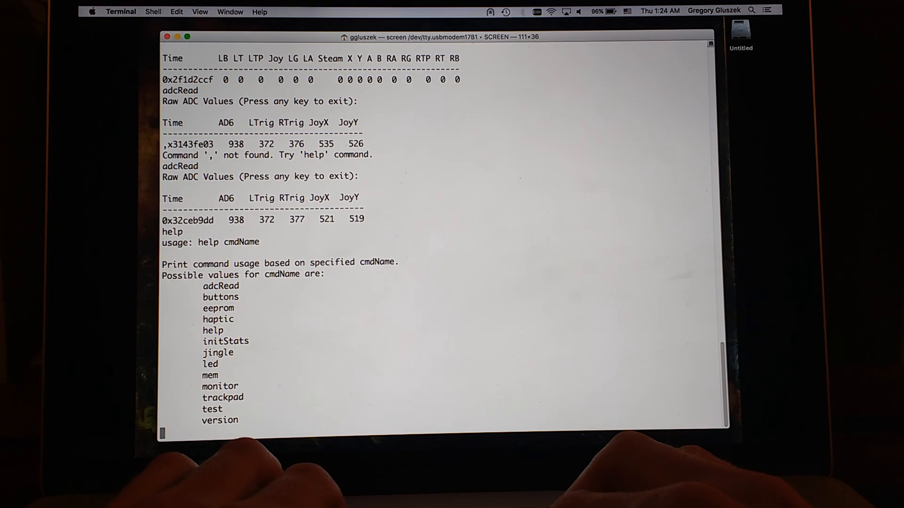
- Run trackpad to print its usage, then begin entering trackpad monitor
type("trackpad")
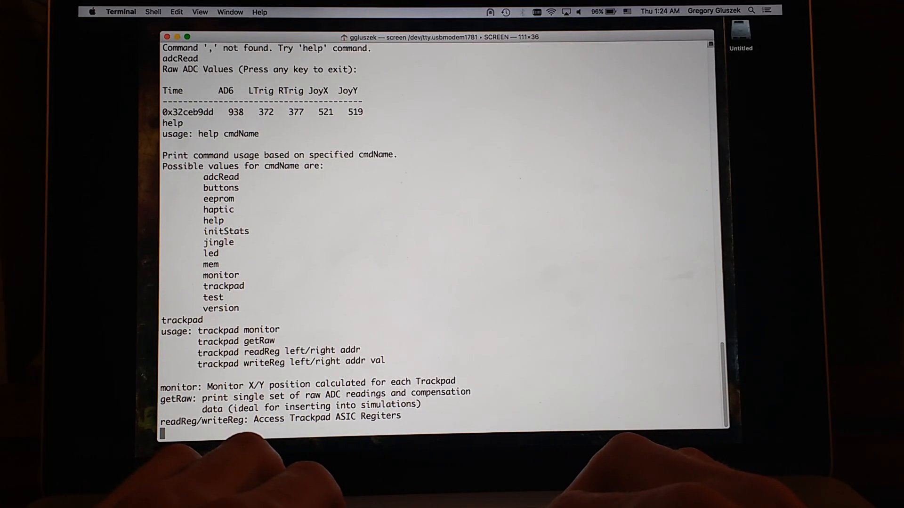
type("trackpad mon")
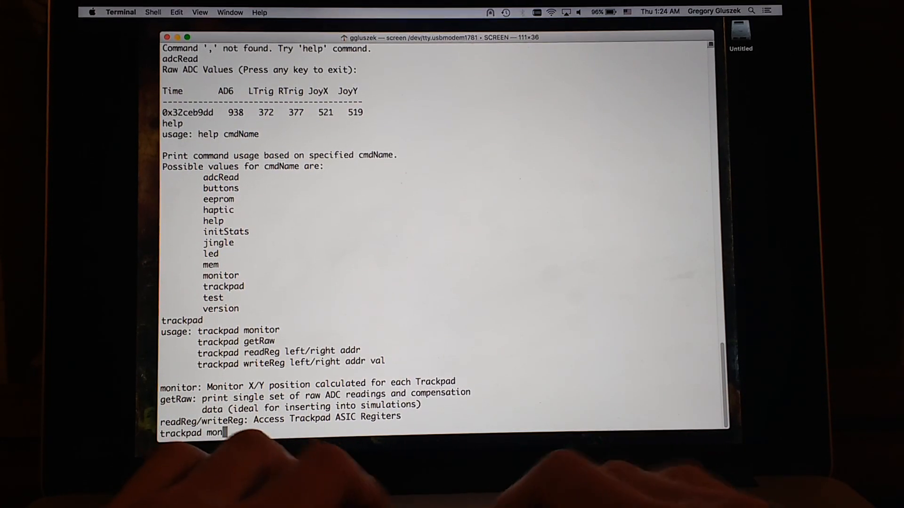